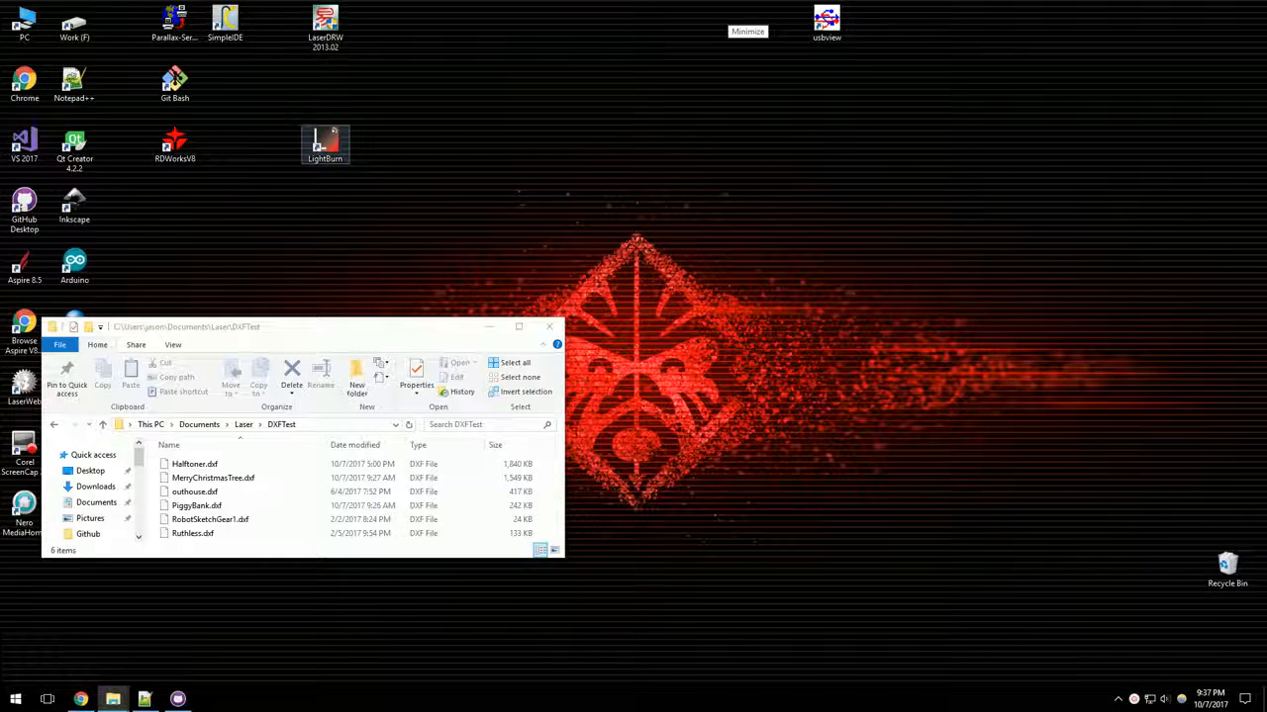
- Launch LightBurn from the desktop shortcut to load the decorative frame outline drawing
double_click(324, 143)
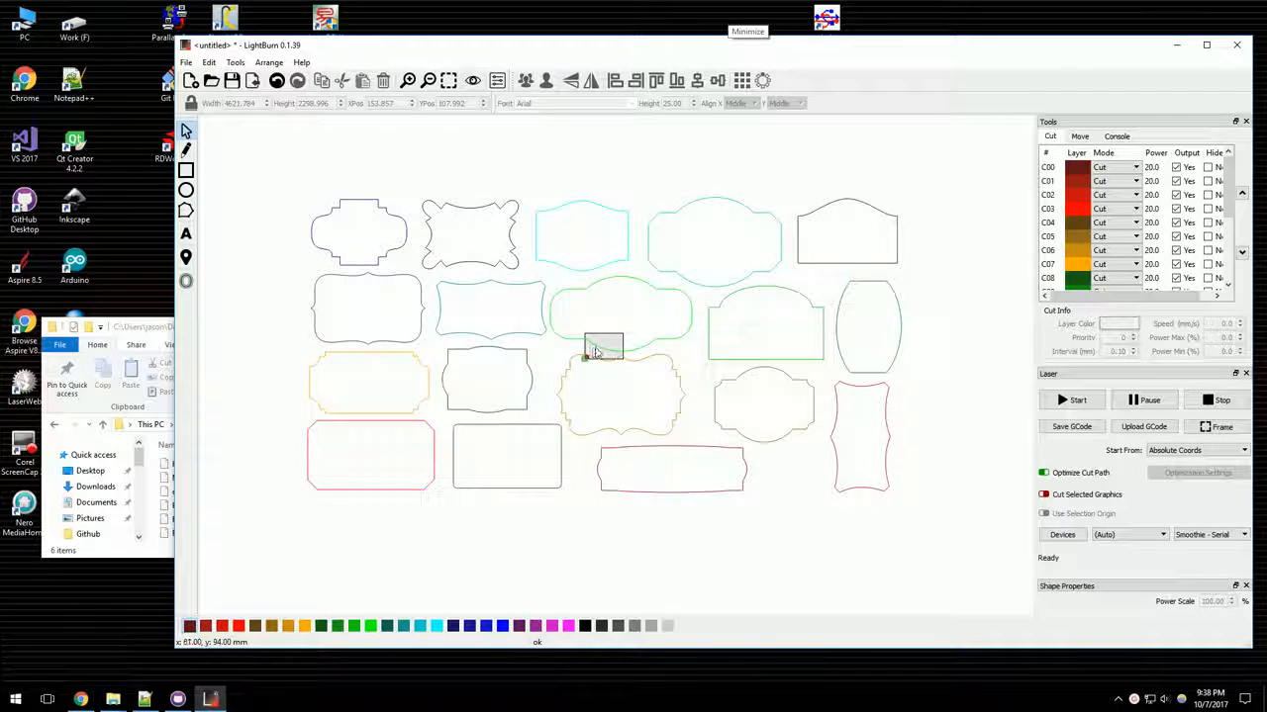
mouse_move(564, 313)
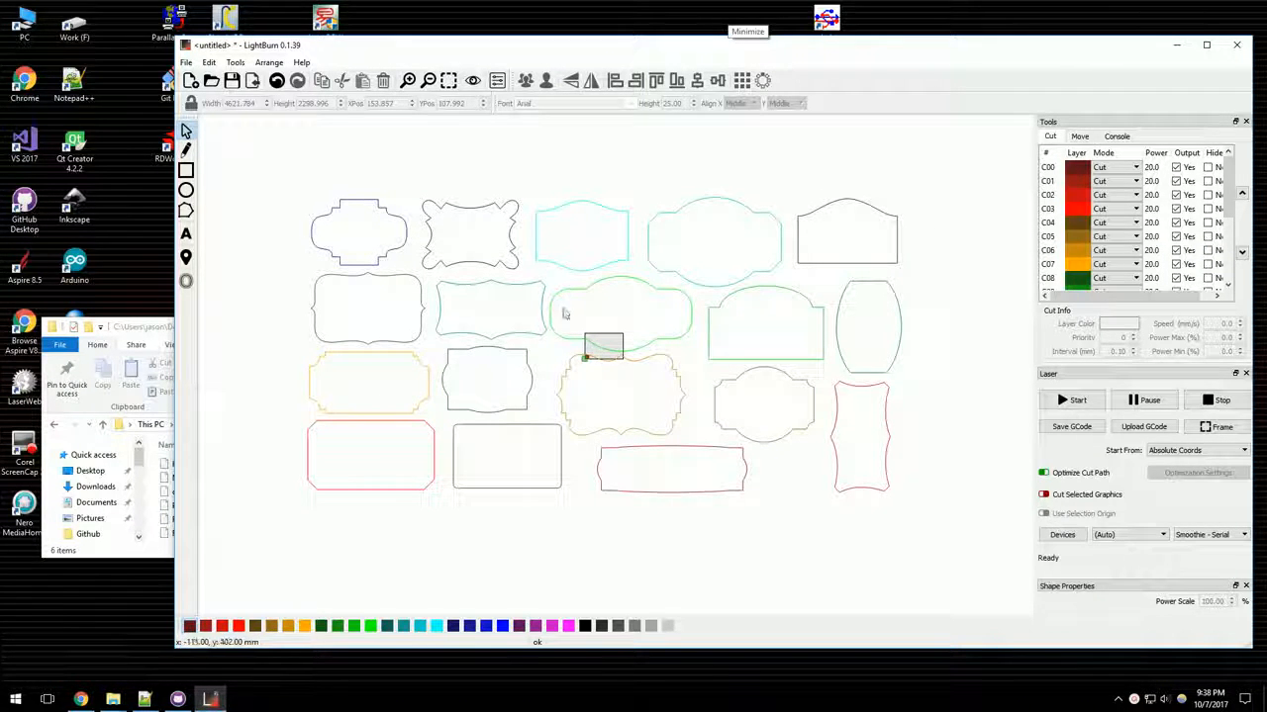
mouse_move(574, 287)
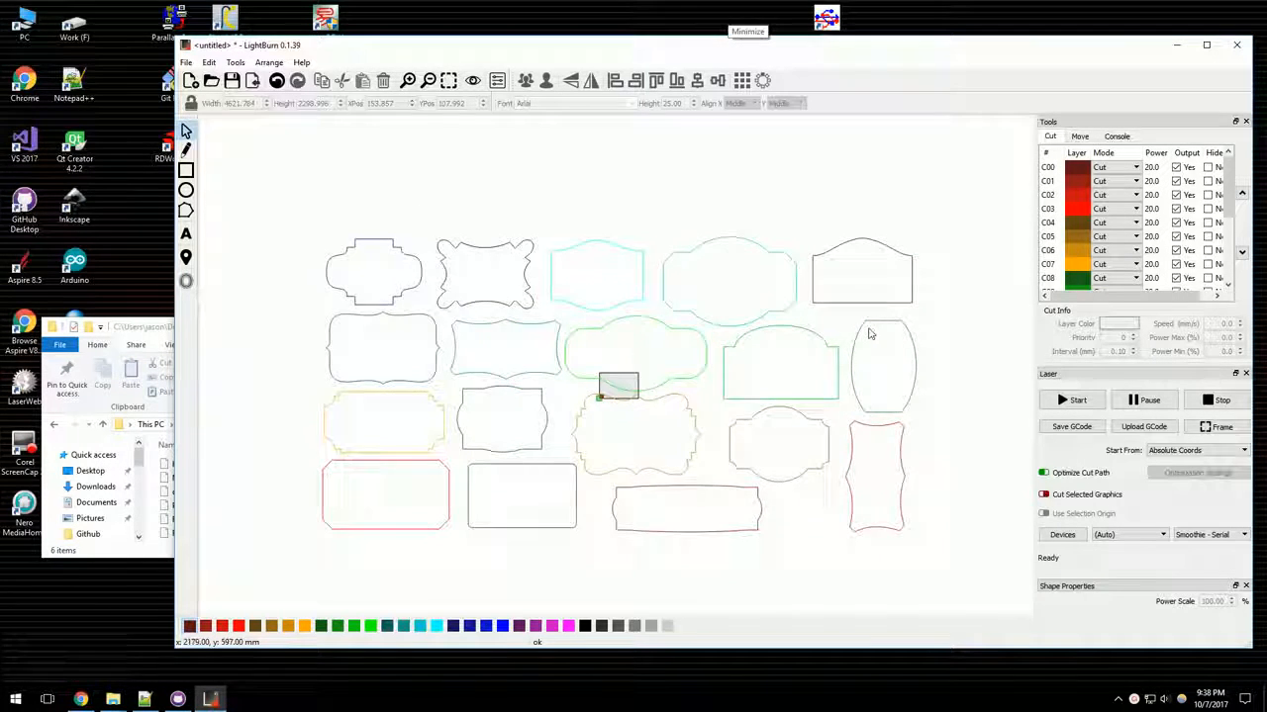
- Select all the decorative frame outlines with Ctrl+A and zoom in on them
key("ctrl+a")
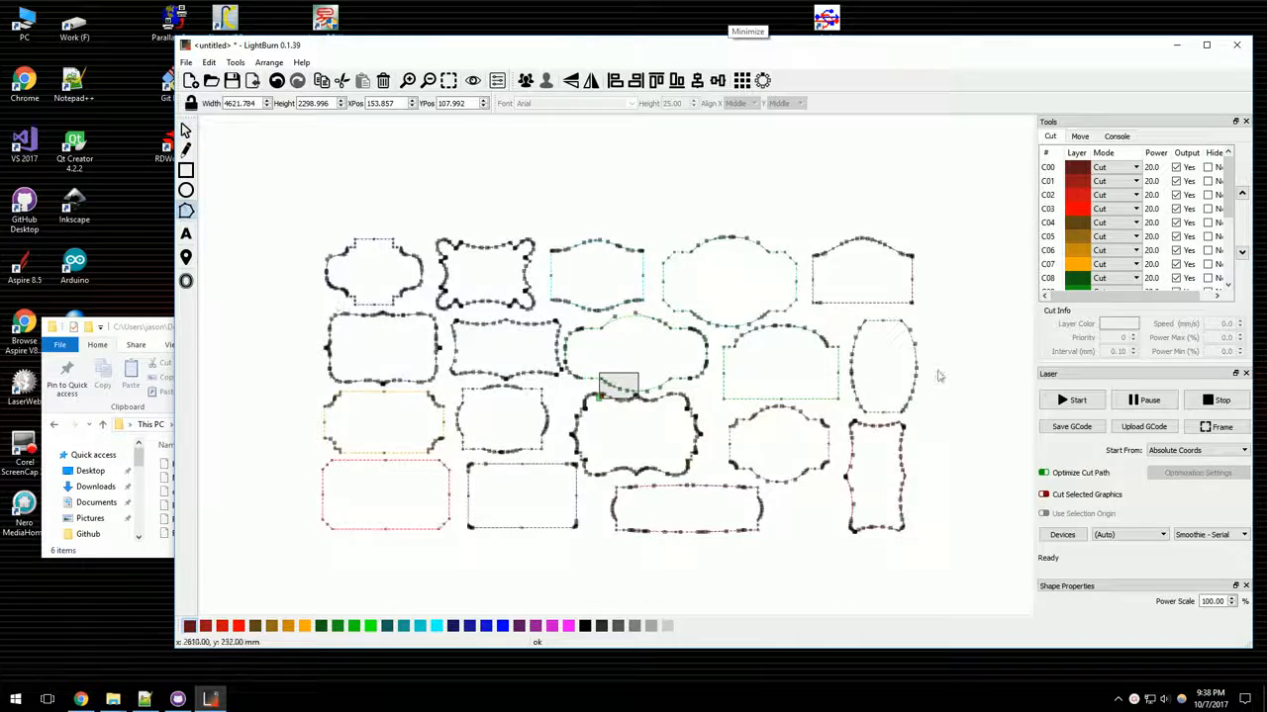
scroll("up", 3)
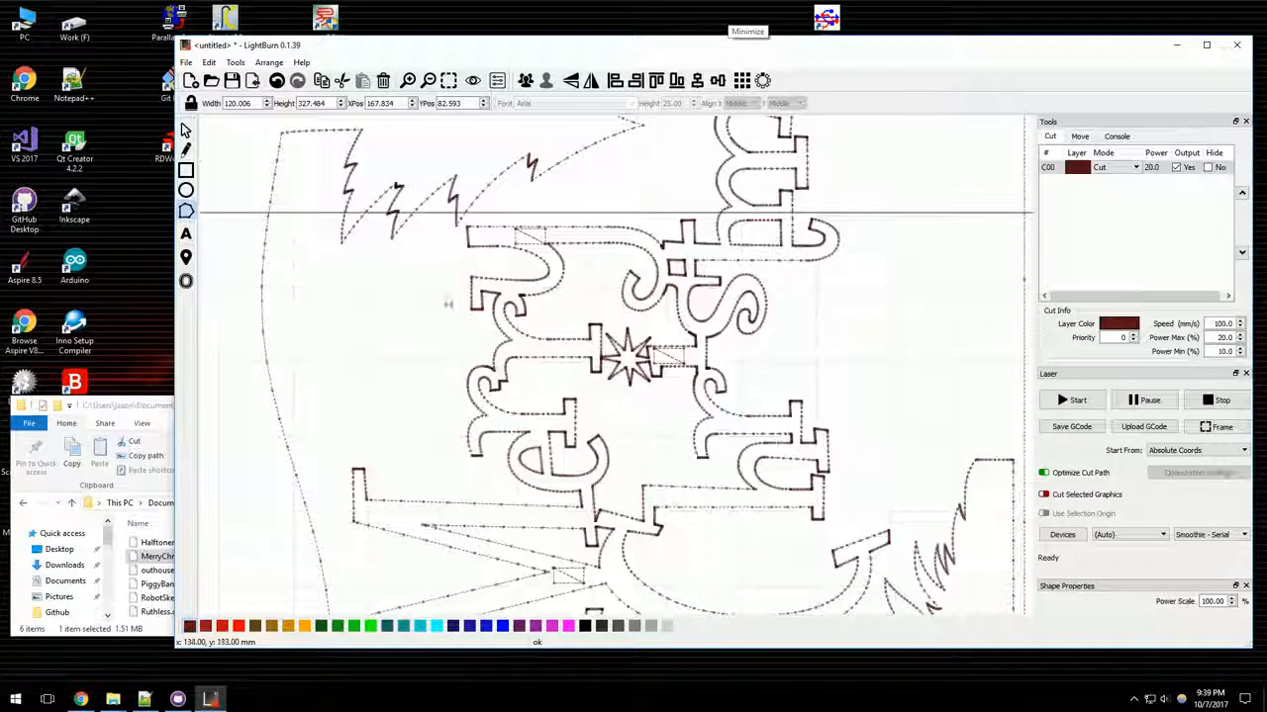
- Run Edit > Optimize selected shapes on the Christmas tree design
left_click(210, 62)
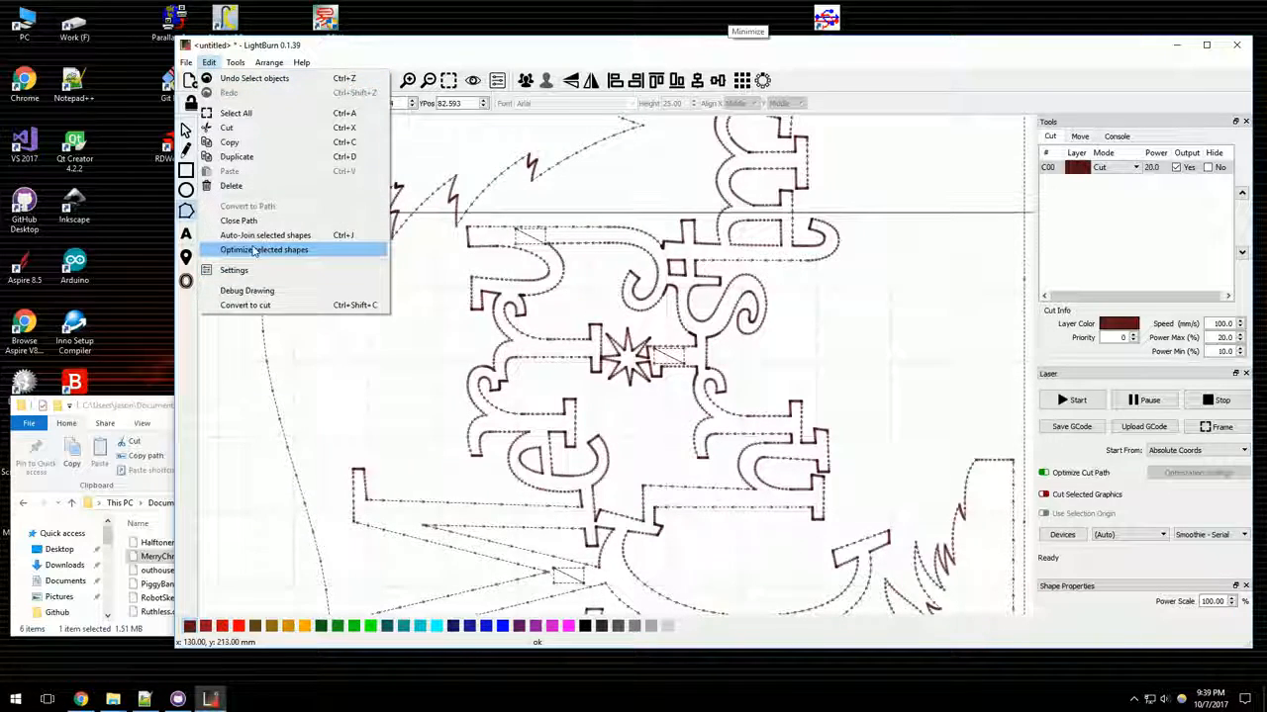
left_click(265, 249)
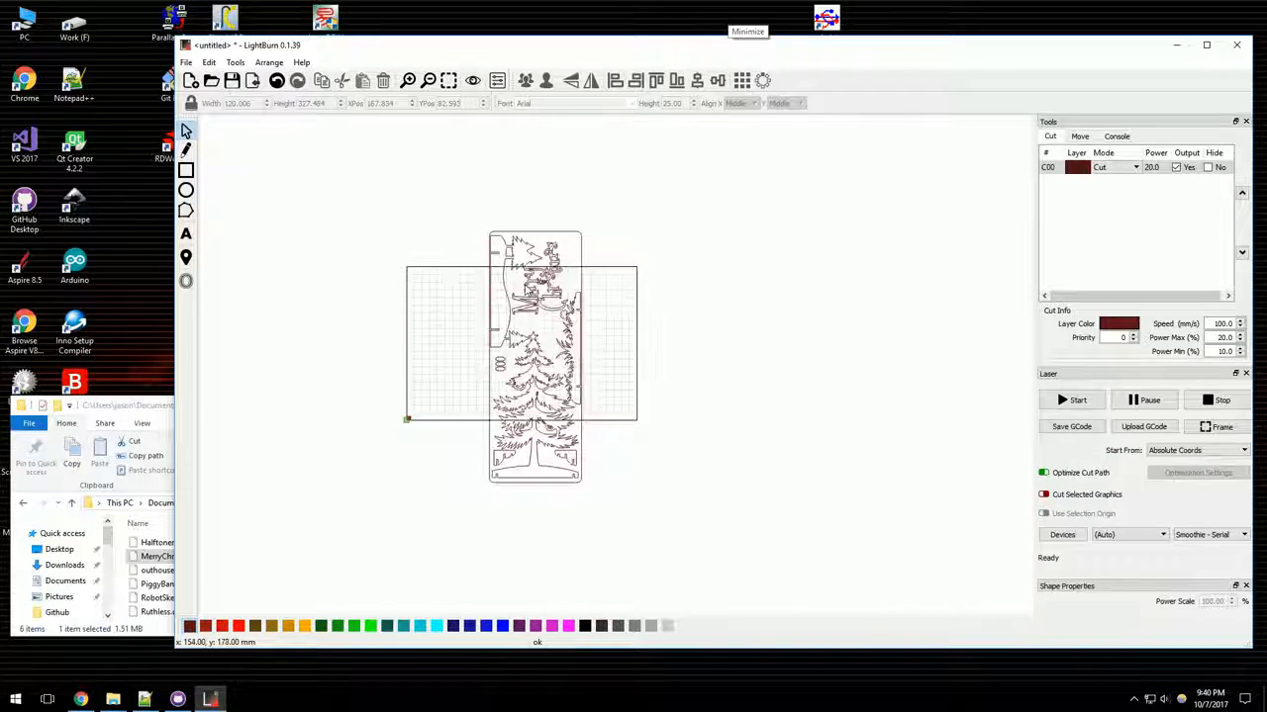
- Select the whole Christmas tree design, then switch over to Vectric Aspire
left_click(534, 356)
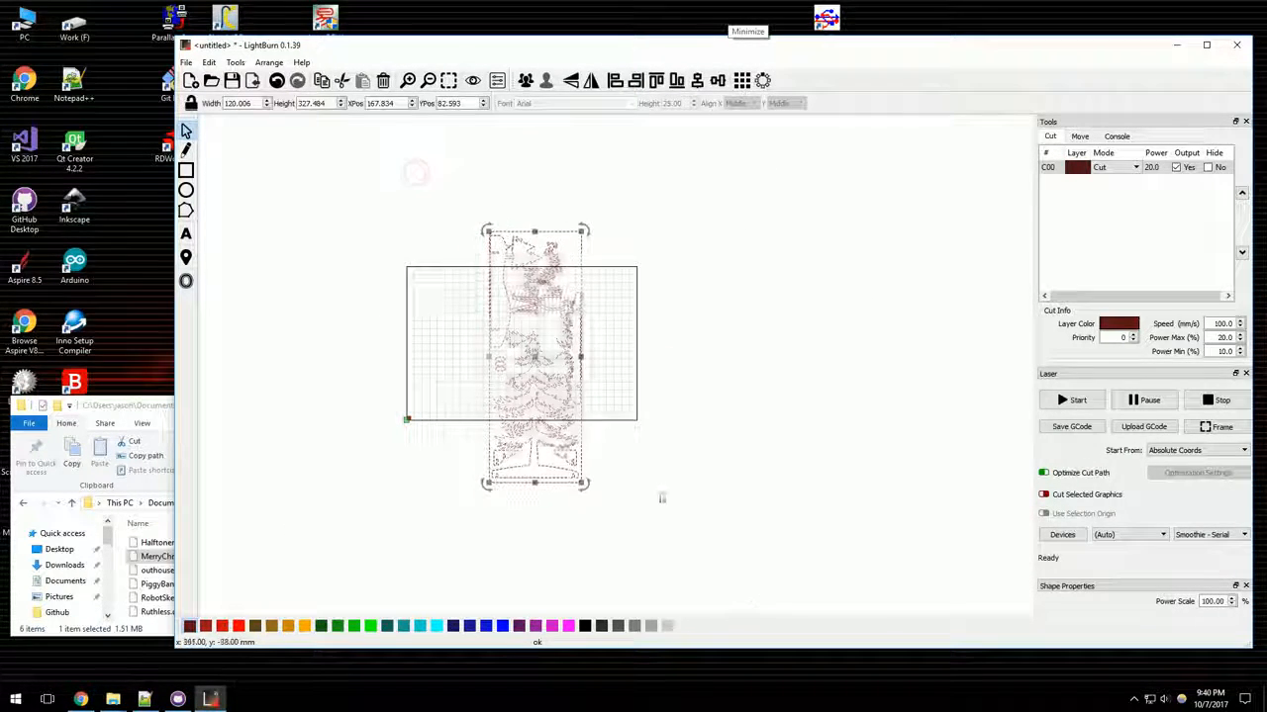
left_click(1175, 44)
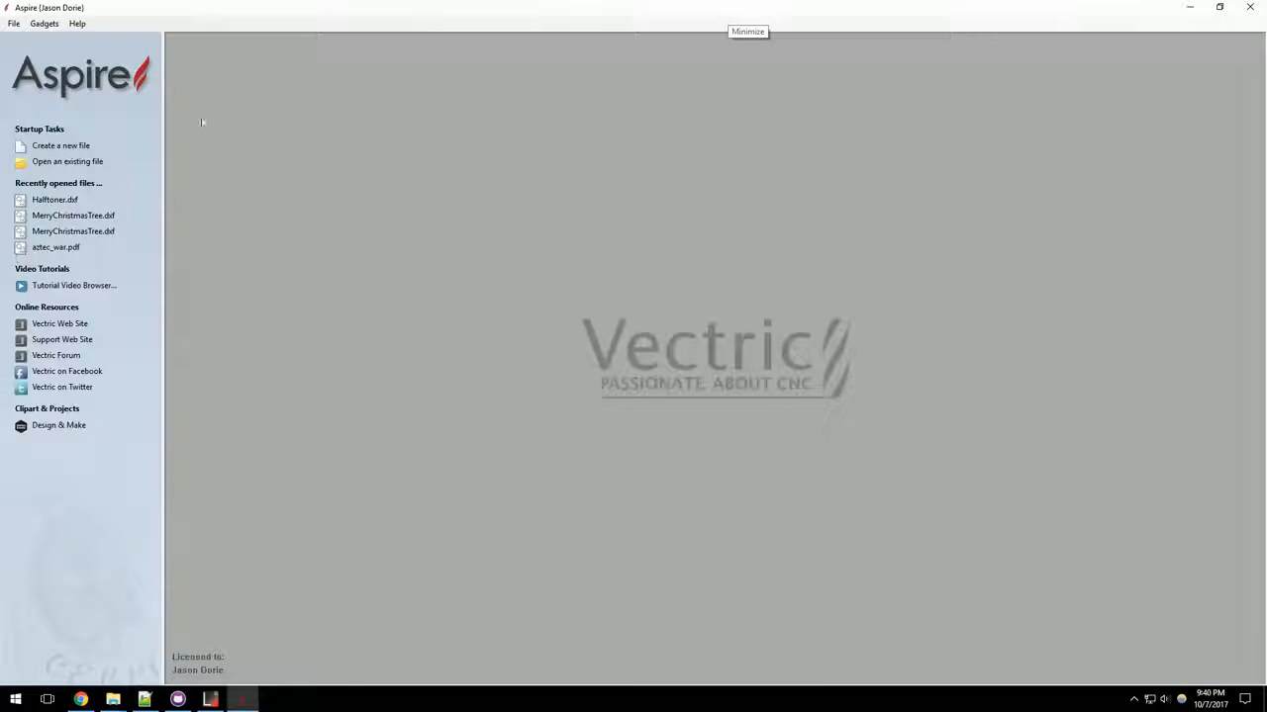
mouse_move(84, 394)
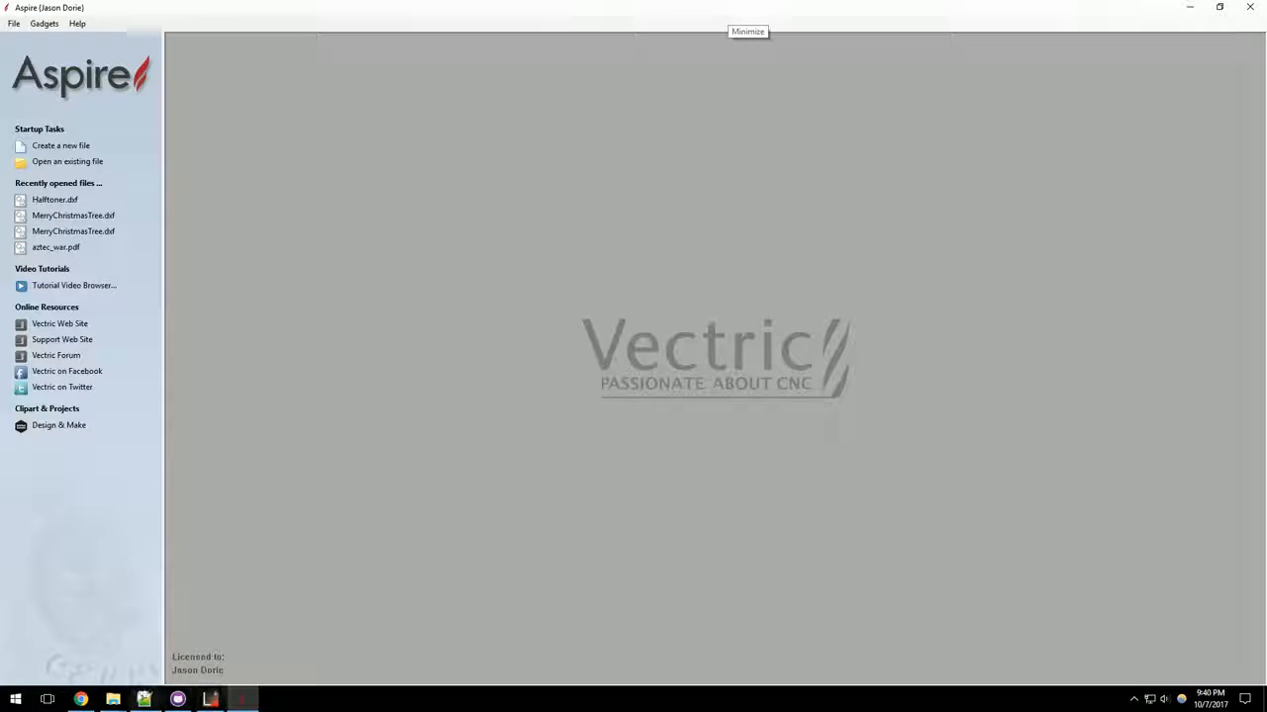
mouse_move(113, 701)
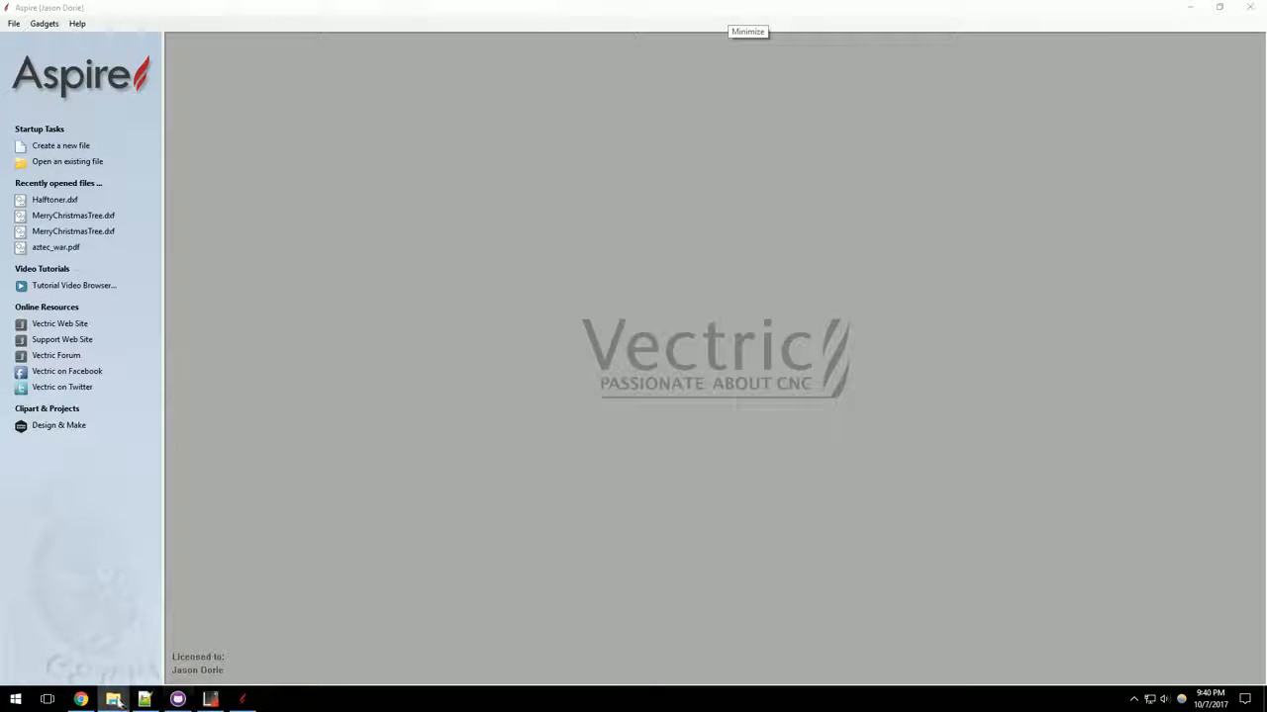
- Open Halftone.dxf from the DXFTest folder into Aspire
left_click(113, 701)
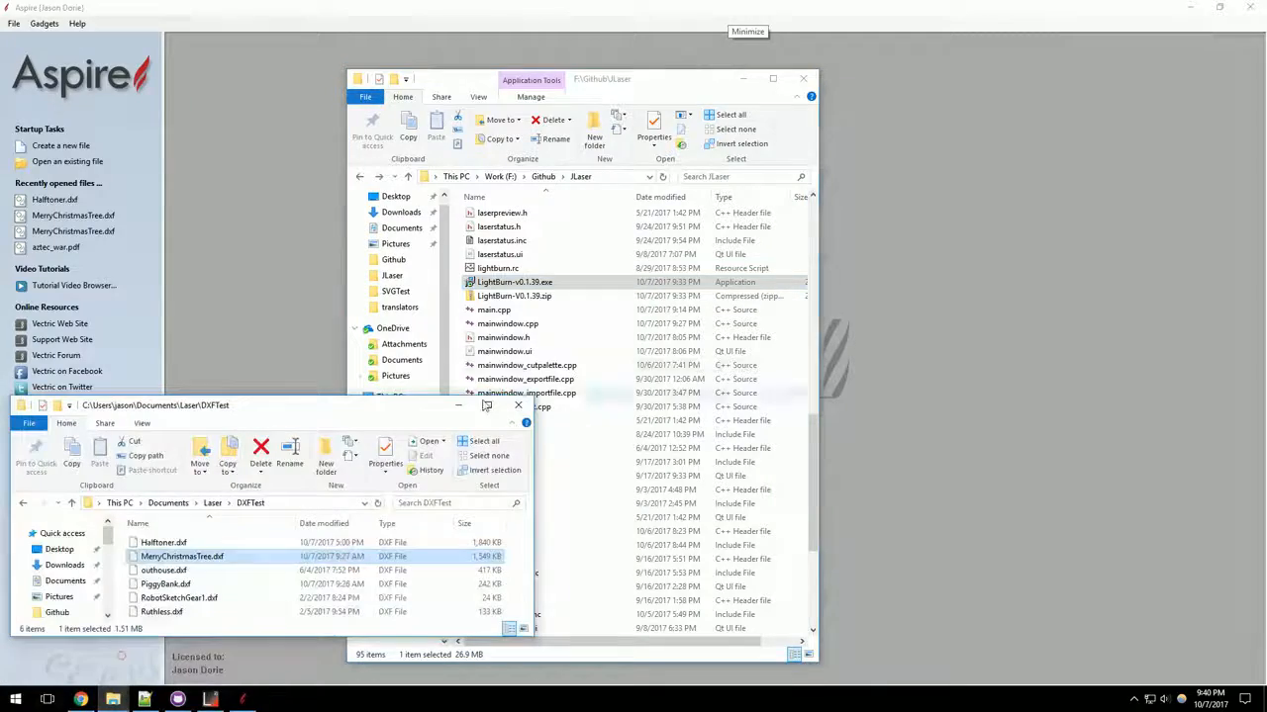
double_click(162, 543)
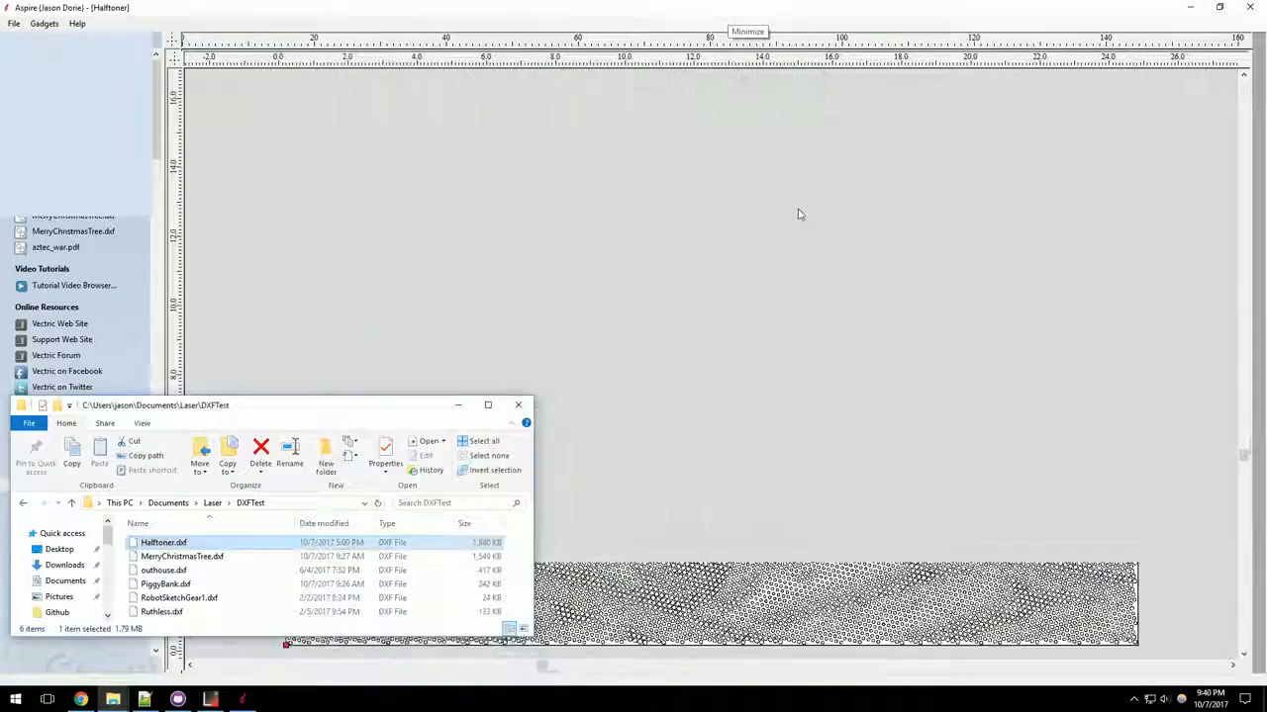
- Close the DXFTest folder window and accept the Job Setup for the halftone truck image
double_click(162, 542)
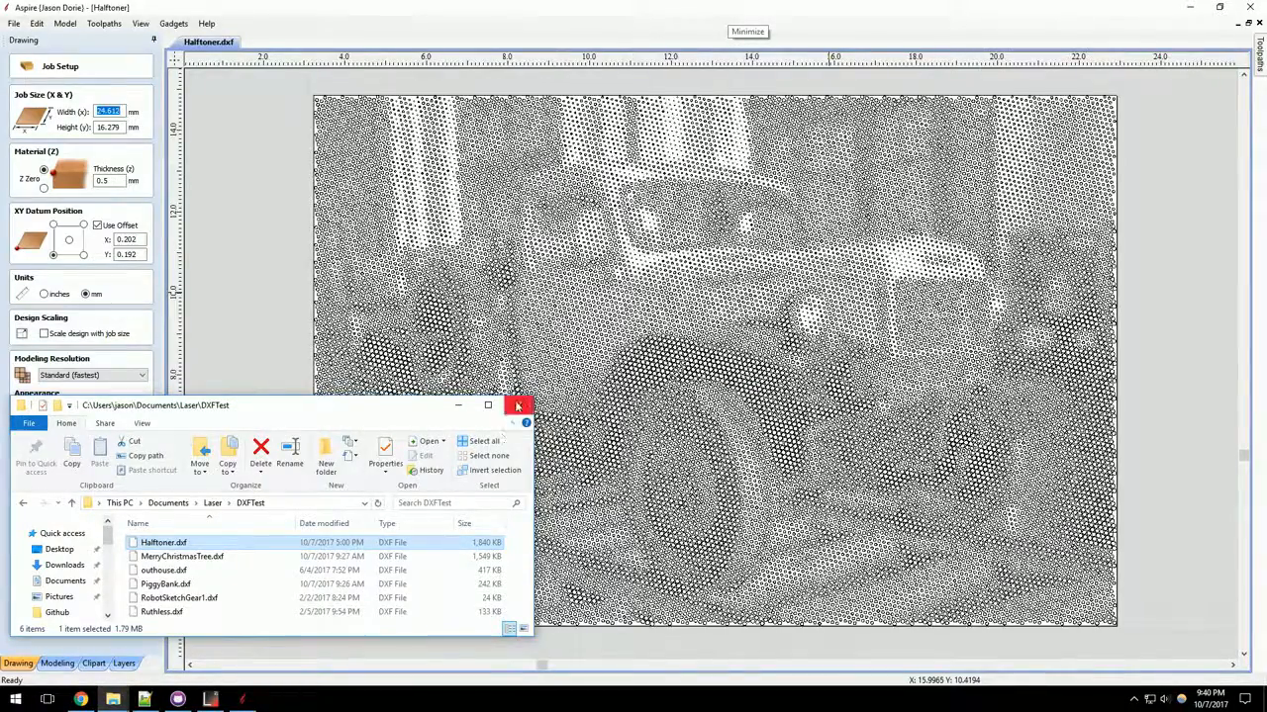
left_click(516, 405)
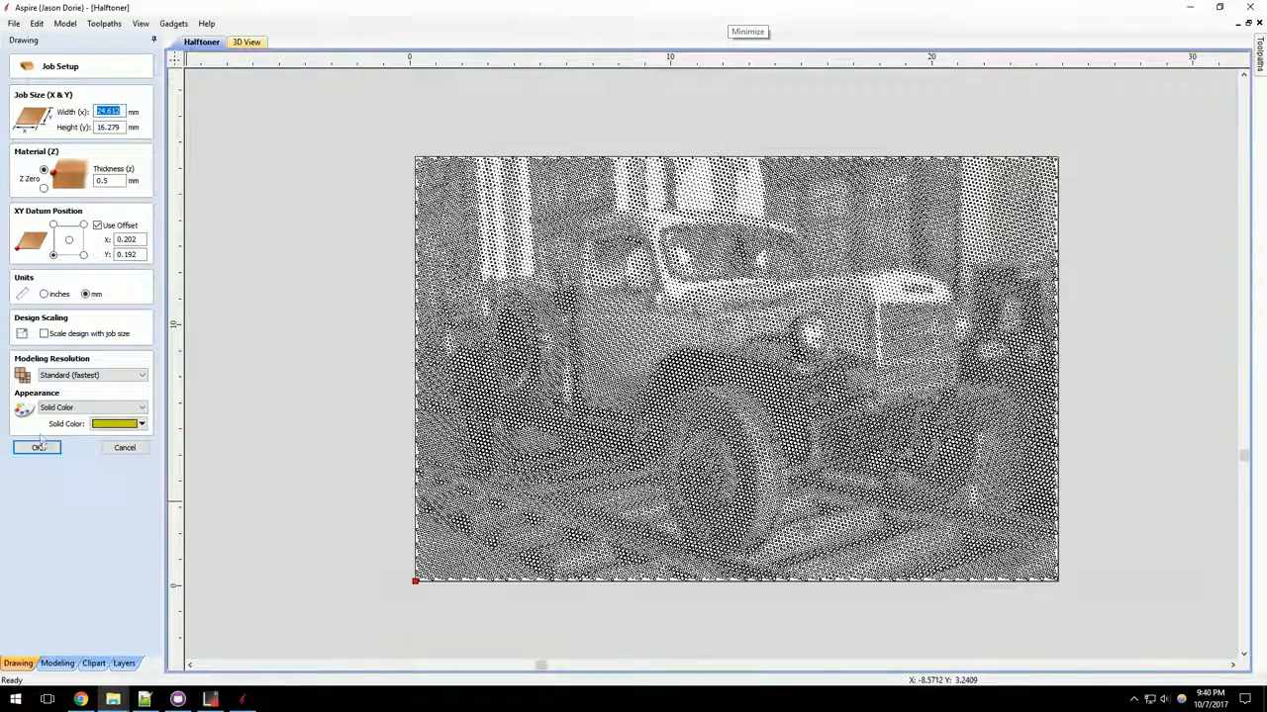
left_click(36, 447)
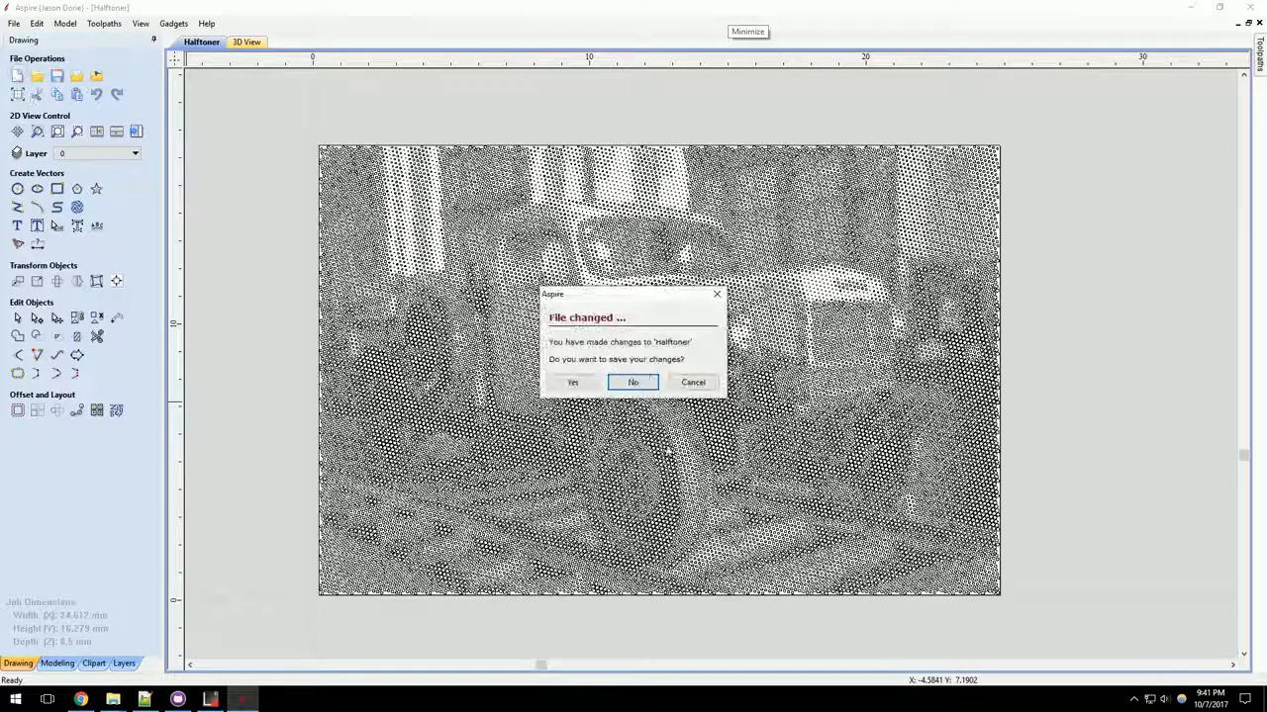
- Discard the changes to Halftones, answering No to the save prompt
left_click(633, 382)
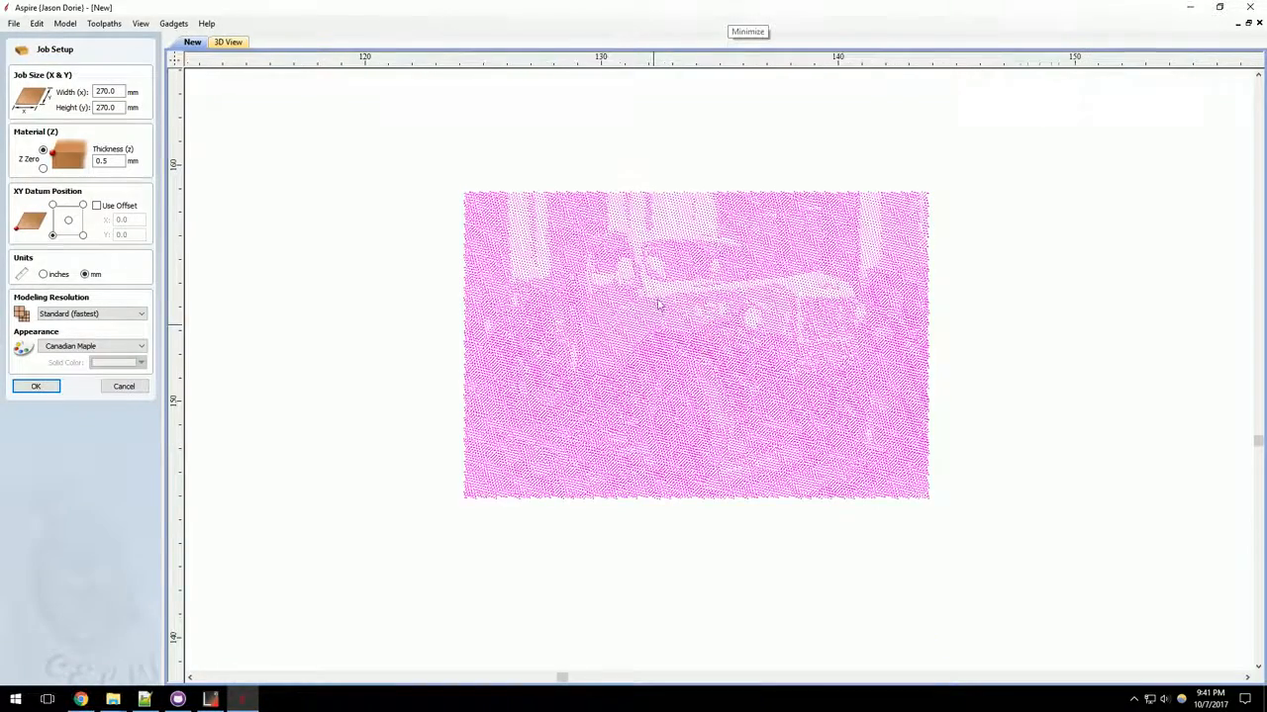
- Minimize Aspire, launch LightBurn from the desktop and select the halftone truck image
left_click(123, 386)
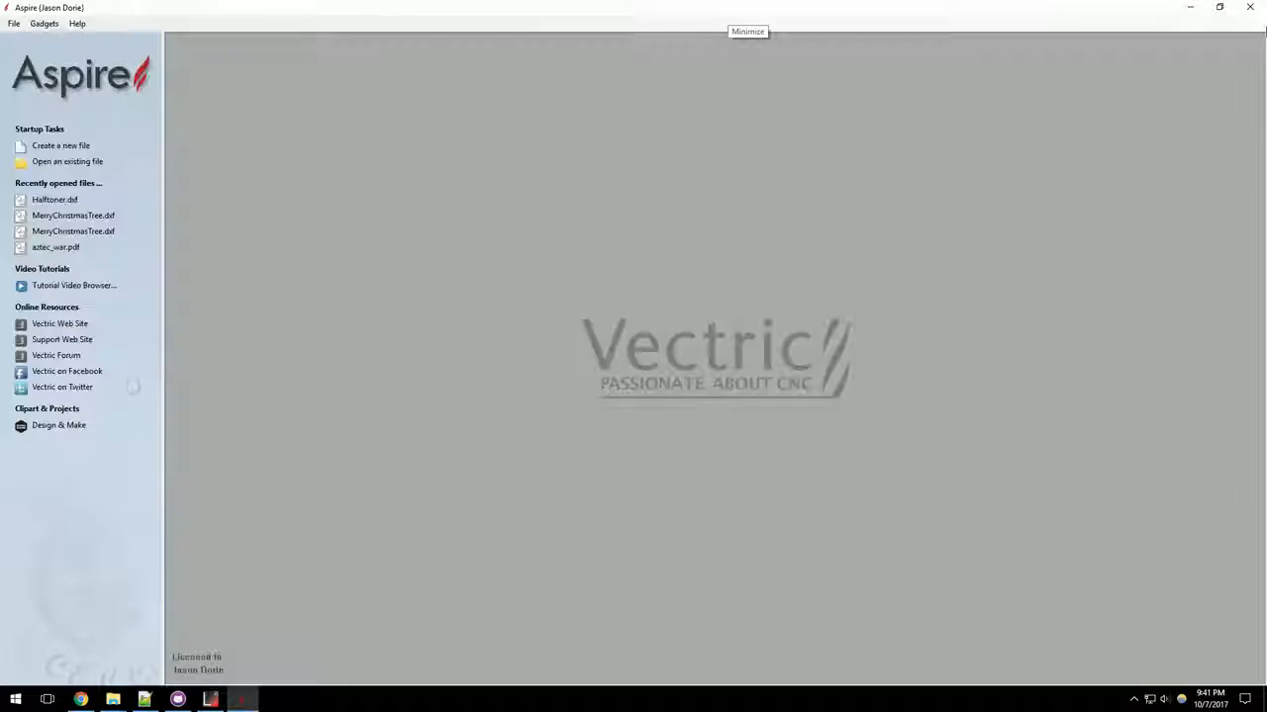
left_click(1219, 8)
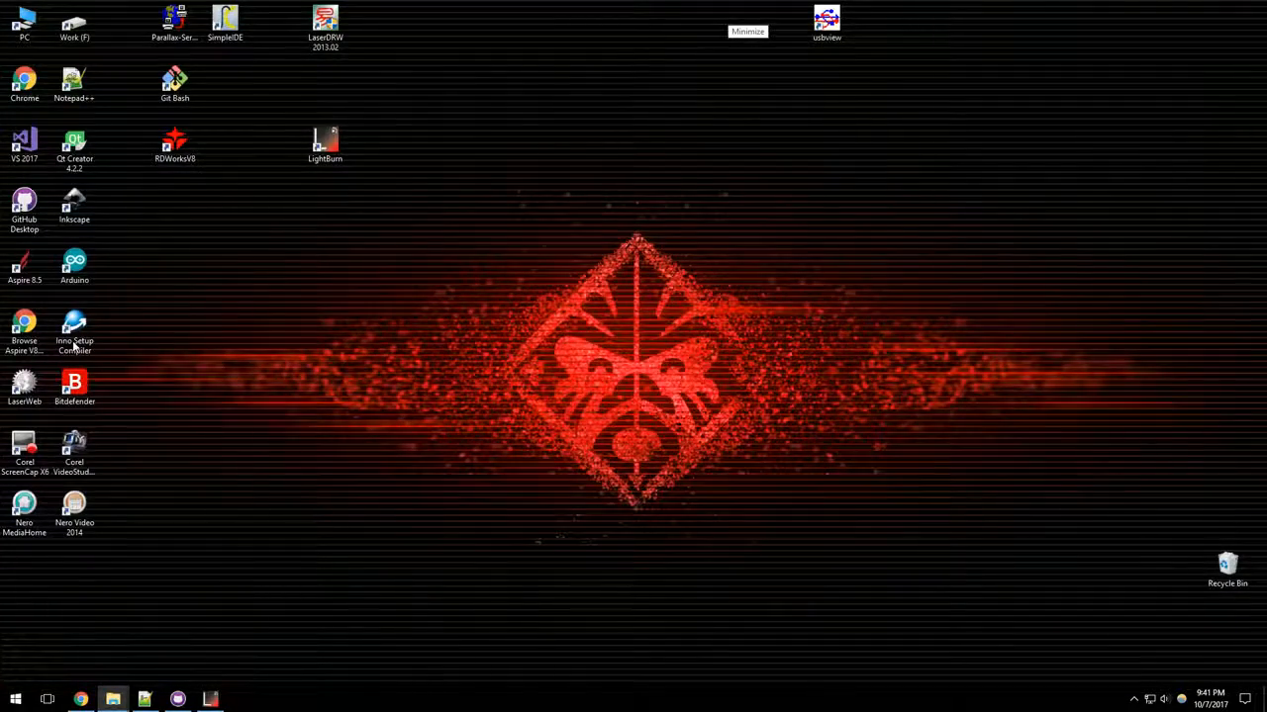
double_click(325, 143)
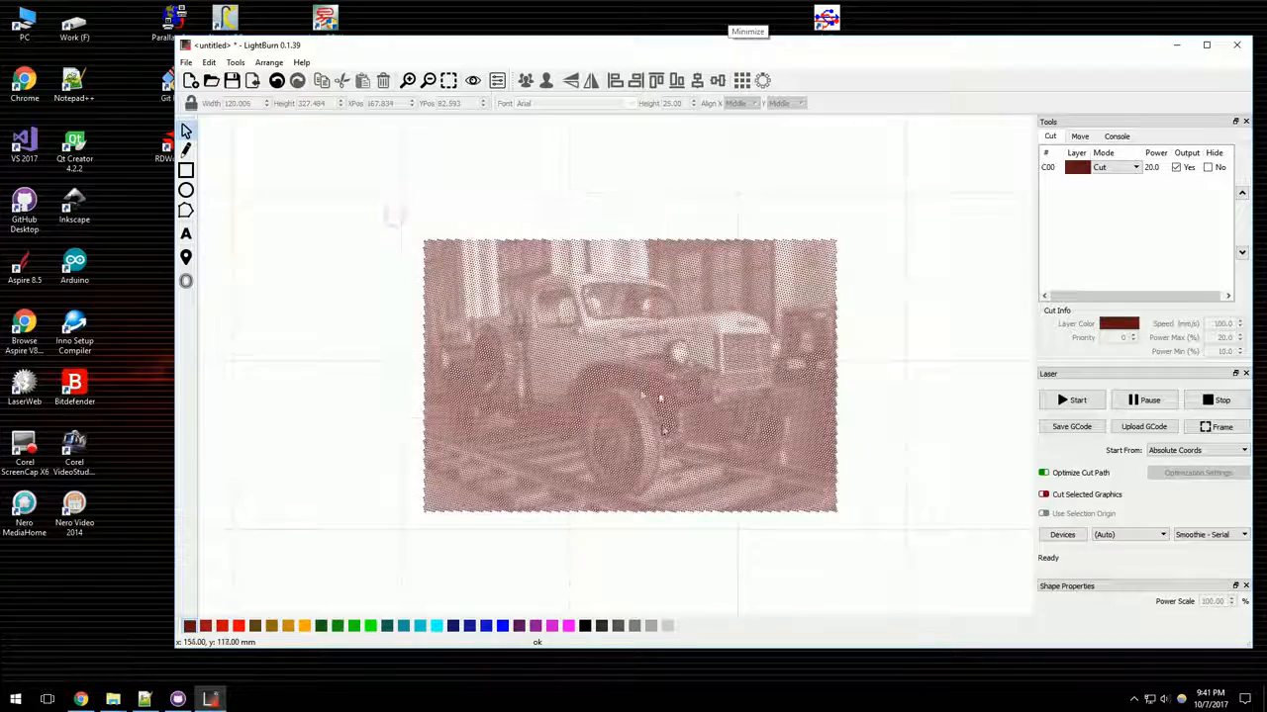
left_click(630, 376)
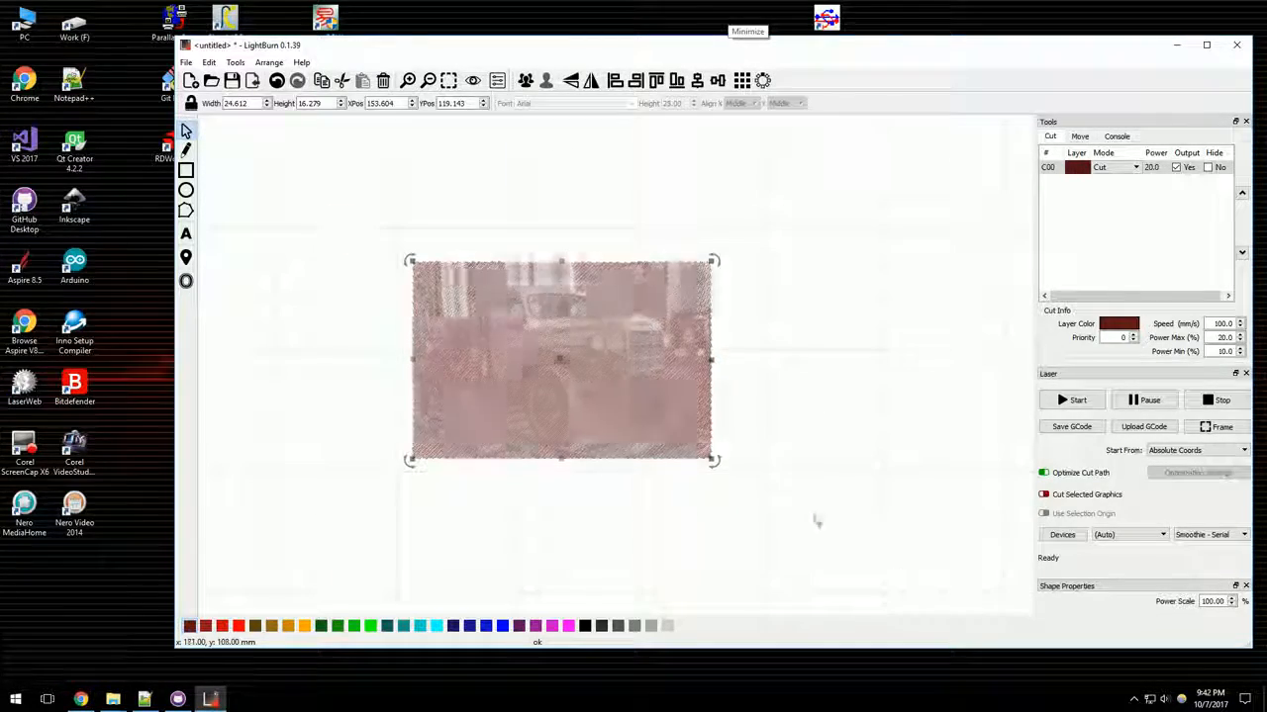
- Delete the truck image, import the Millennium Falcon SVG and browse the Tools and Edit menus
key("Delete")
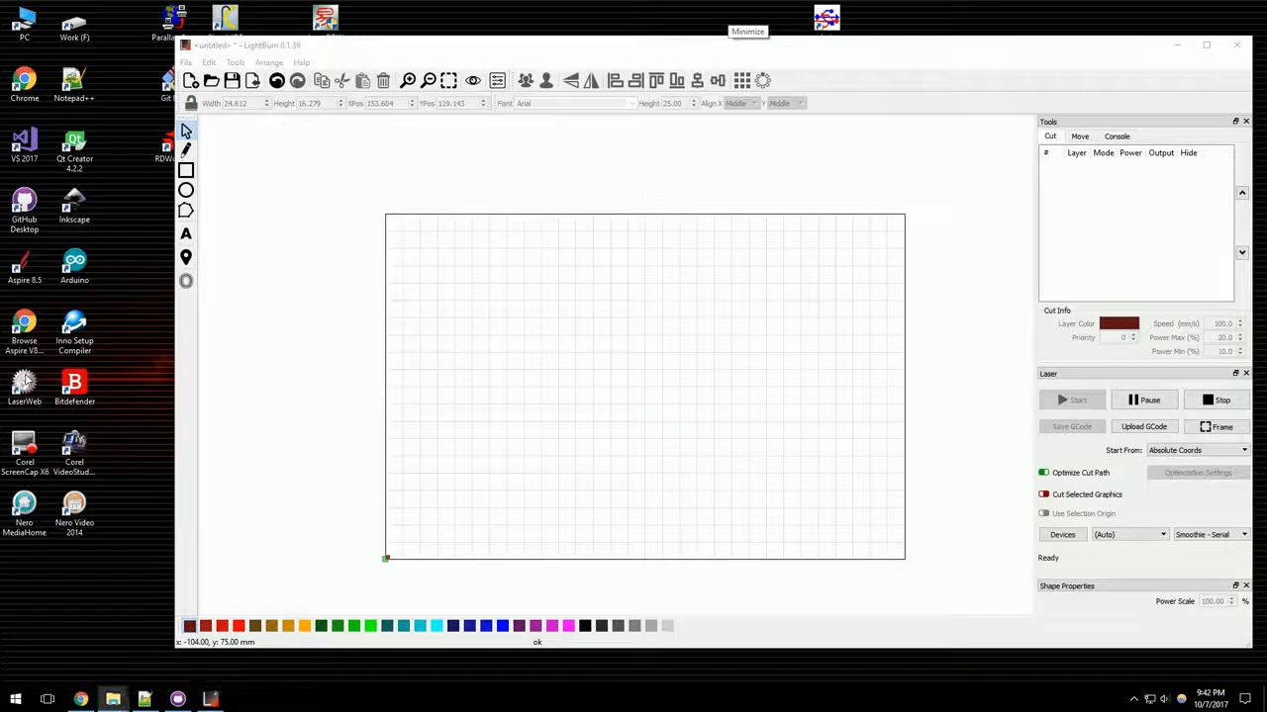
mouse_move(499, 277)
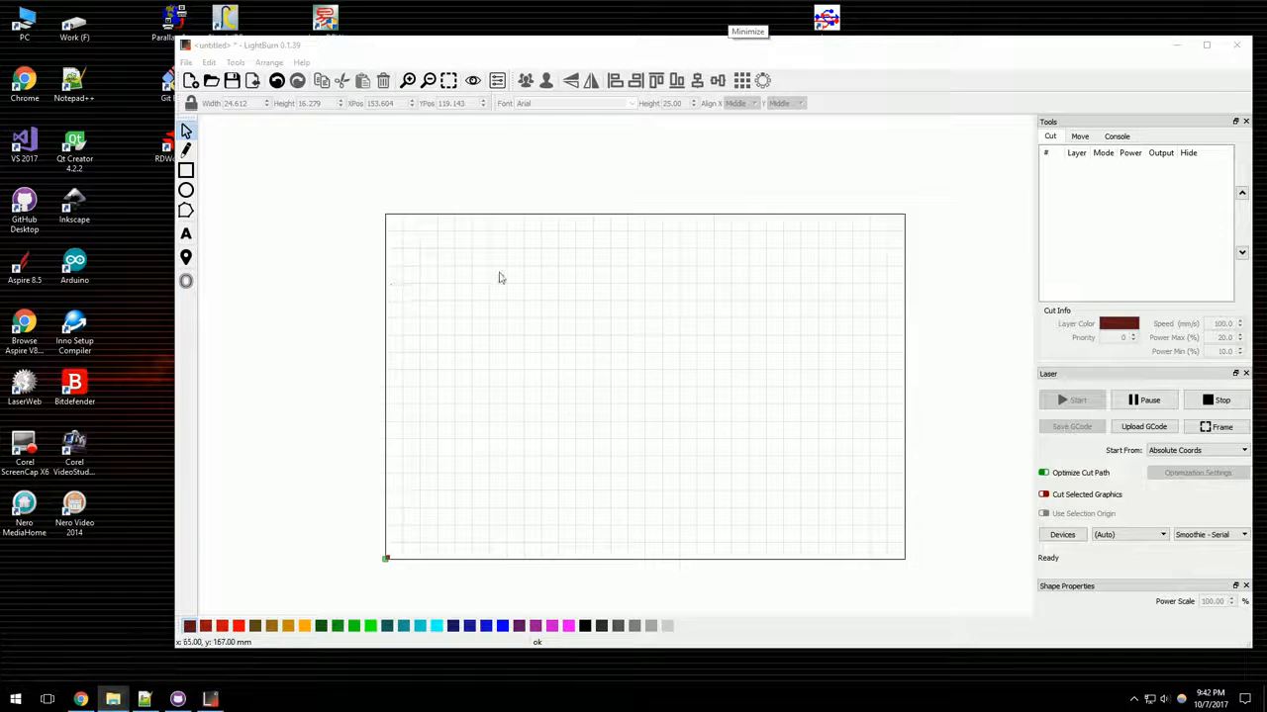
mouse_move(622, 477)
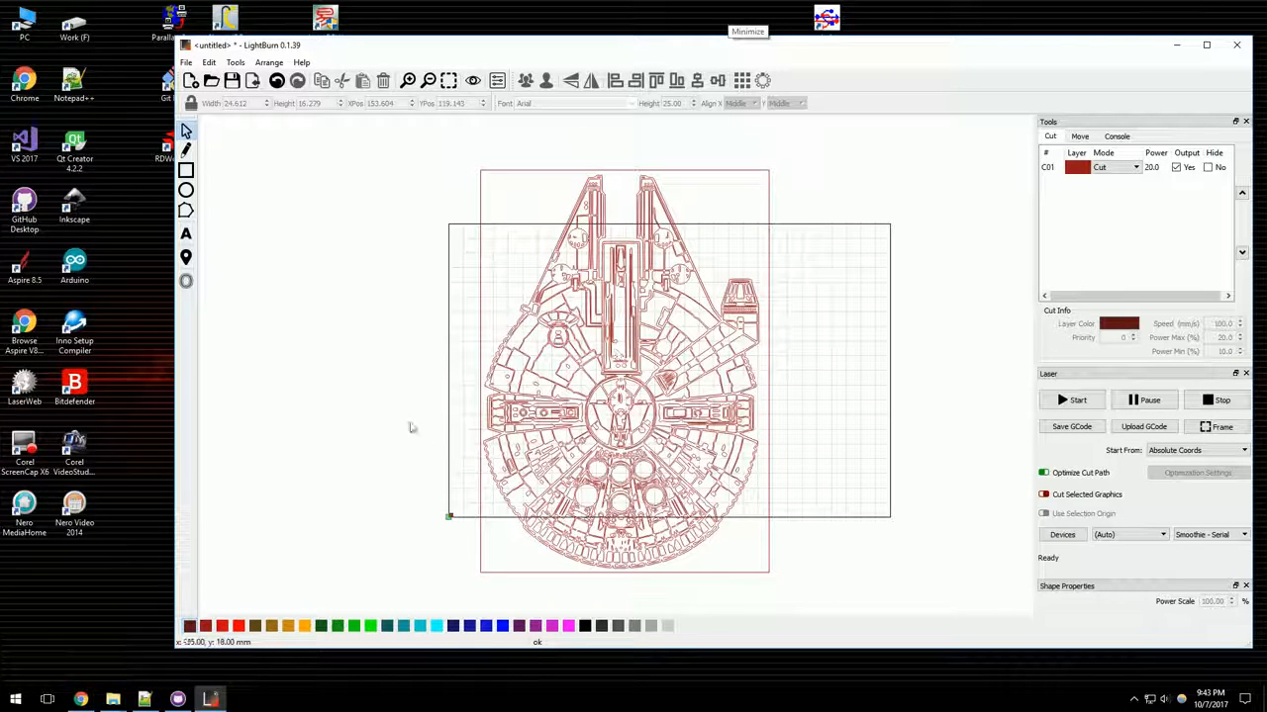
mouse_move(788, 386)
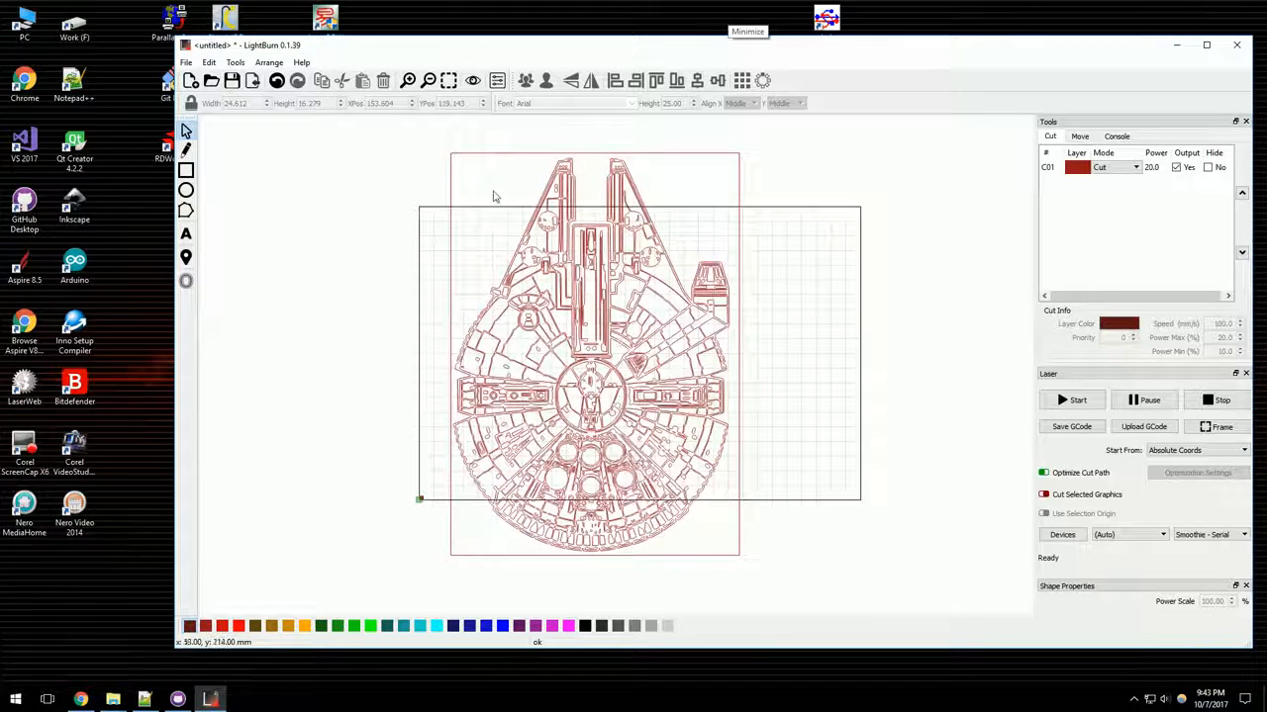
left_click(236, 62)
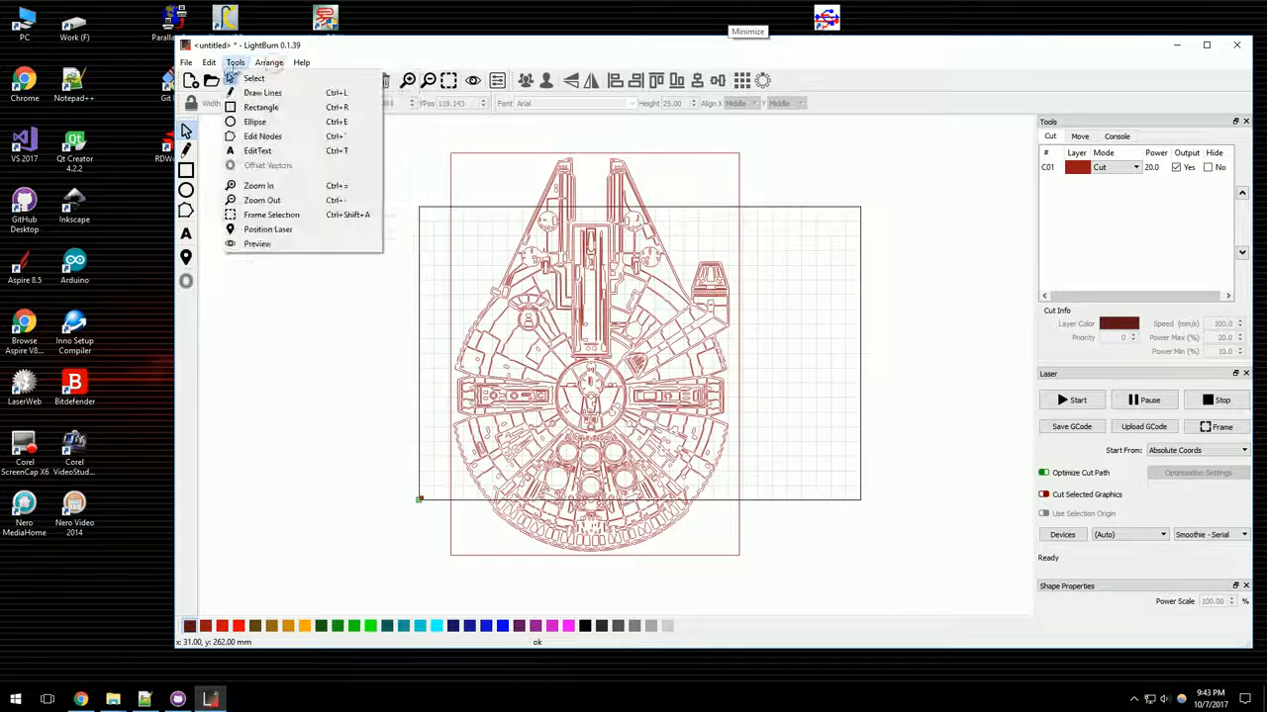
left_click(210, 61)
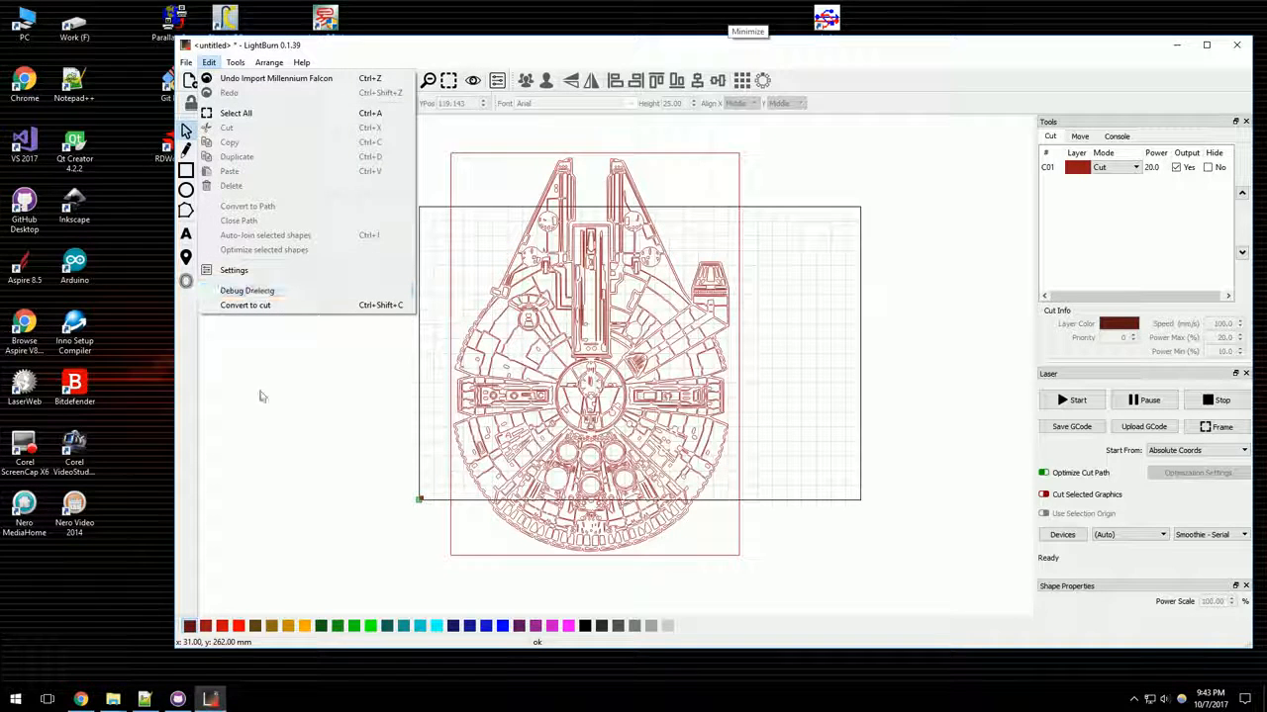
mouse_move(235, 253)
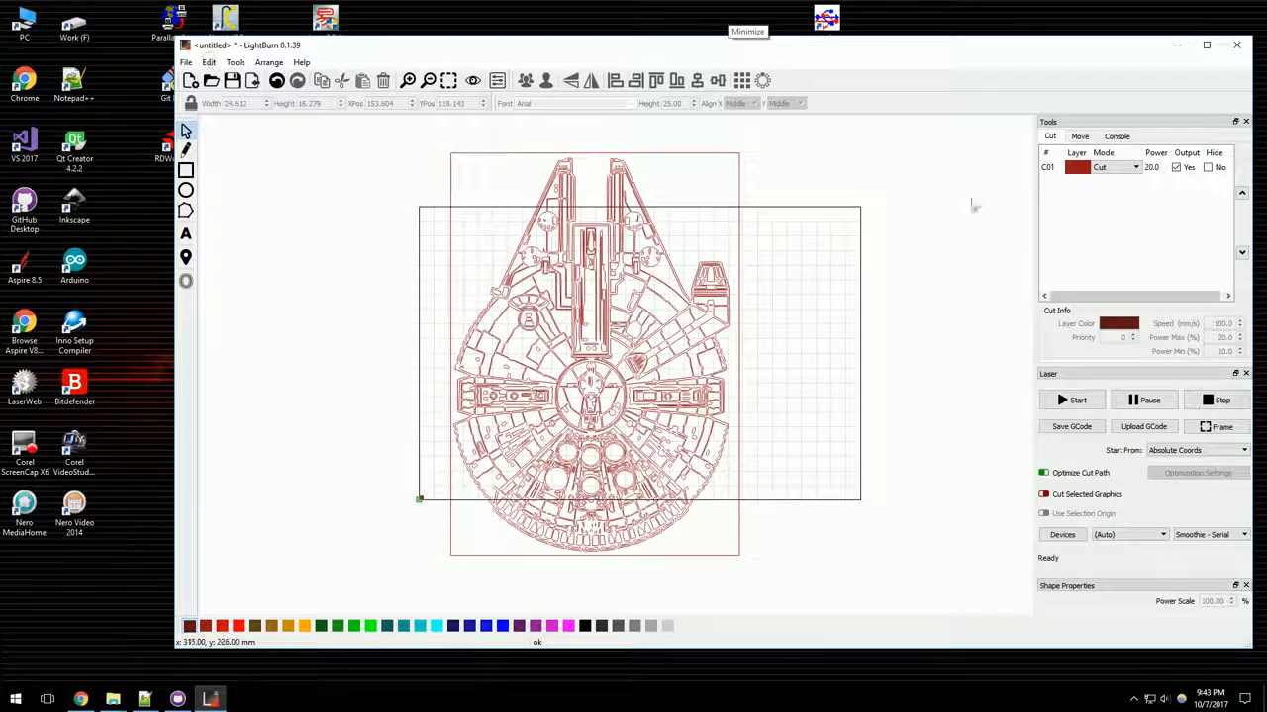
- Close LightBurn and relaunch it from the desktop to show the remembered window layout
key("Delete")
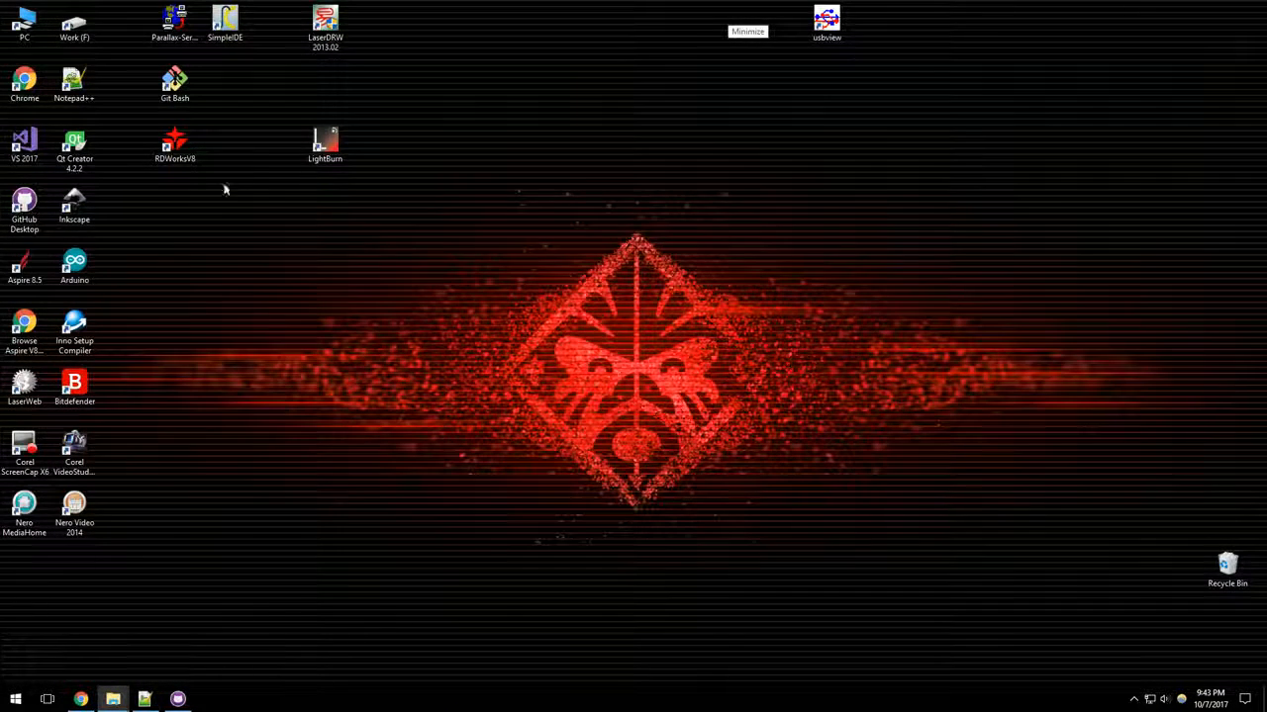
double_click(325, 142)
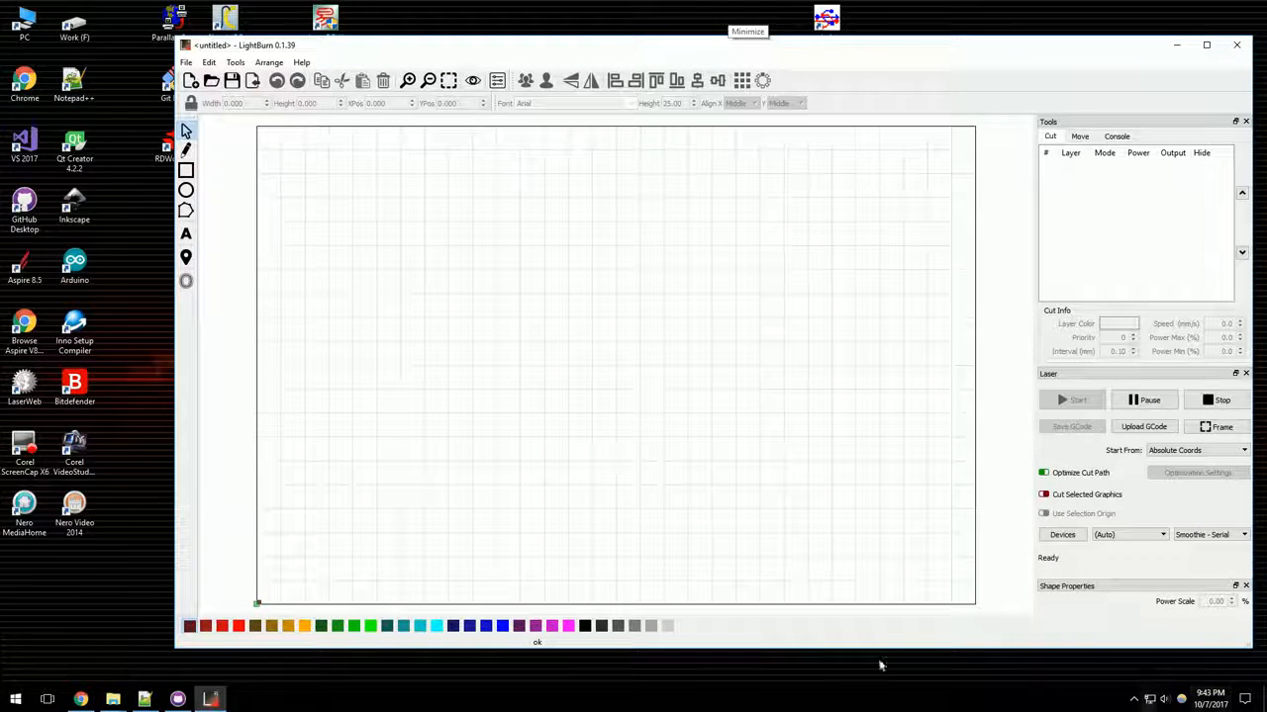
mouse_move(672, 376)
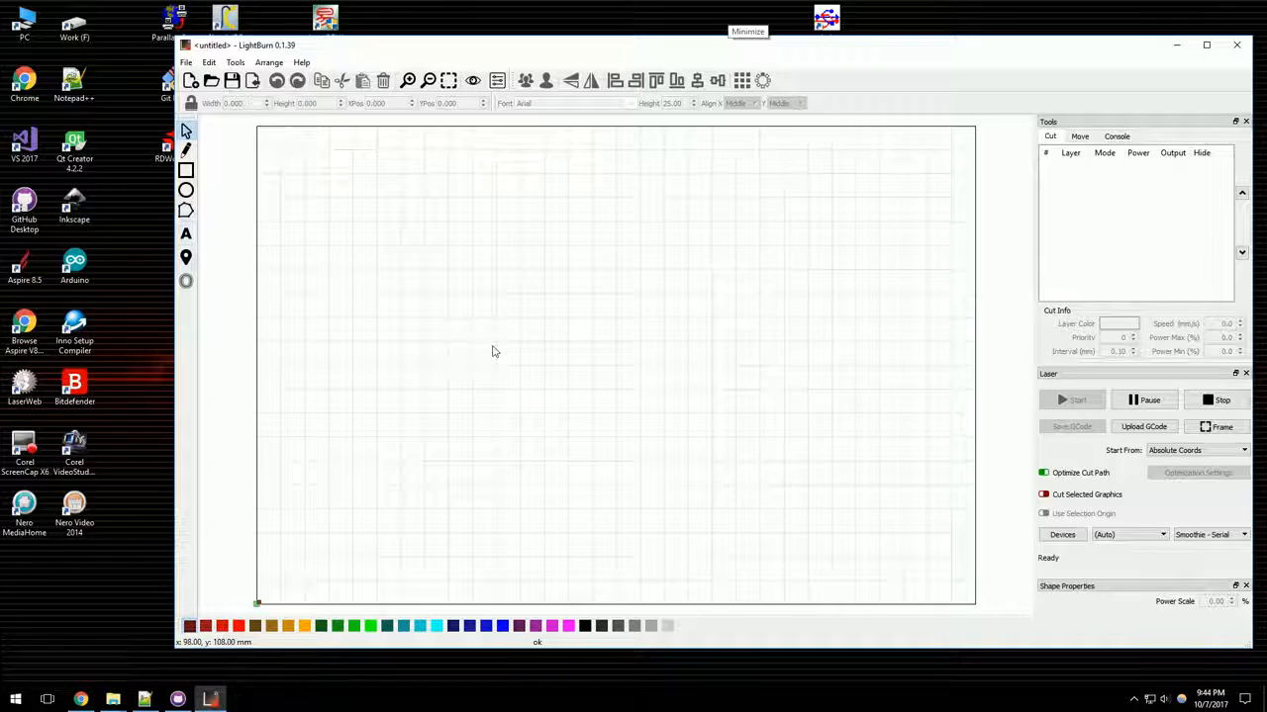
mouse_move(526, 388)
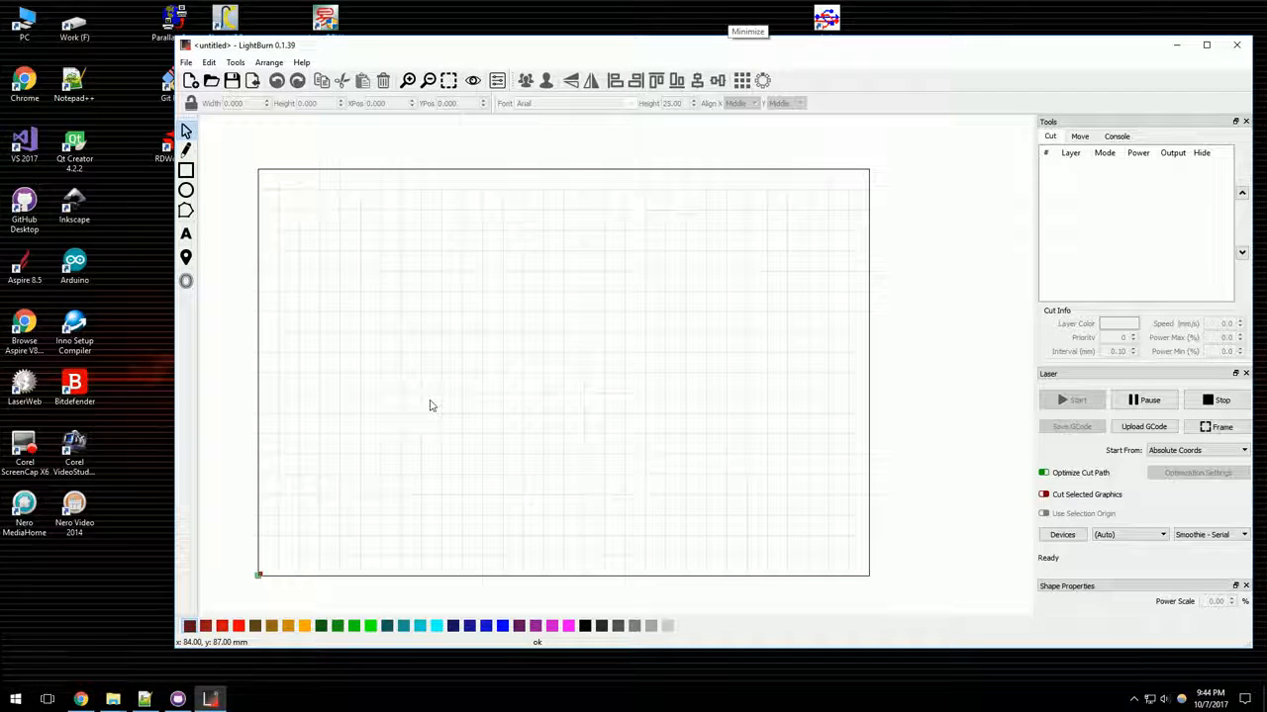
mouse_move(479, 408)
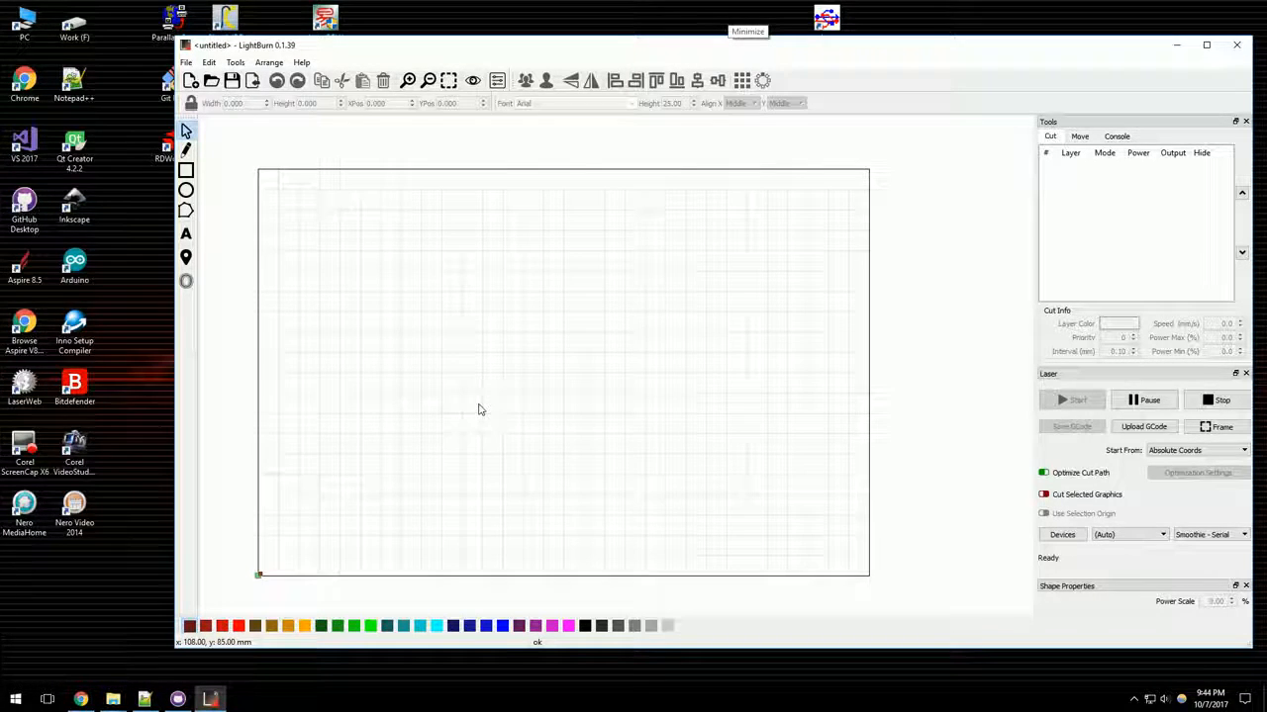
mouse_move(416, 494)
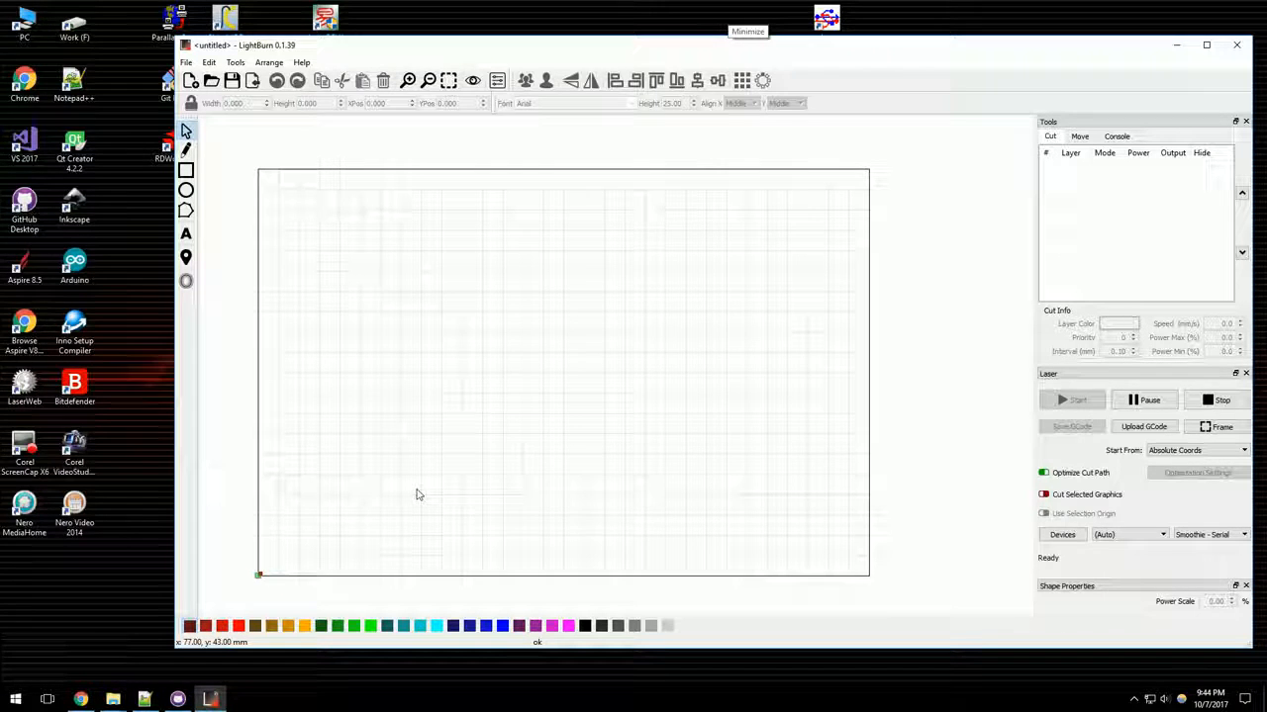